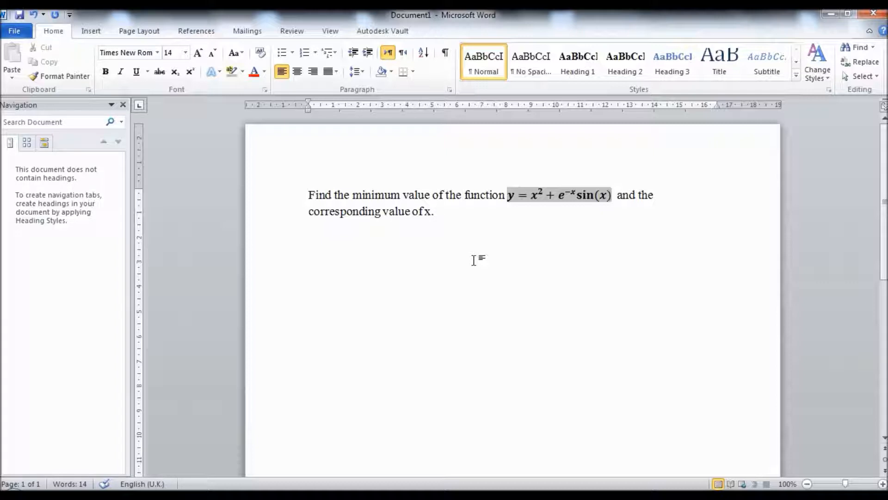
Open the Excel Options dialog from the File menu.
left_click(435, 211)
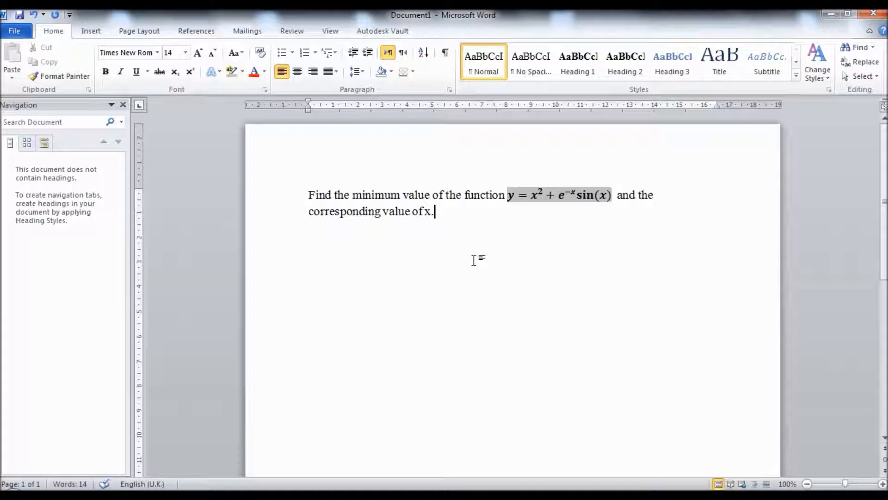
mouse_move(474, 244)
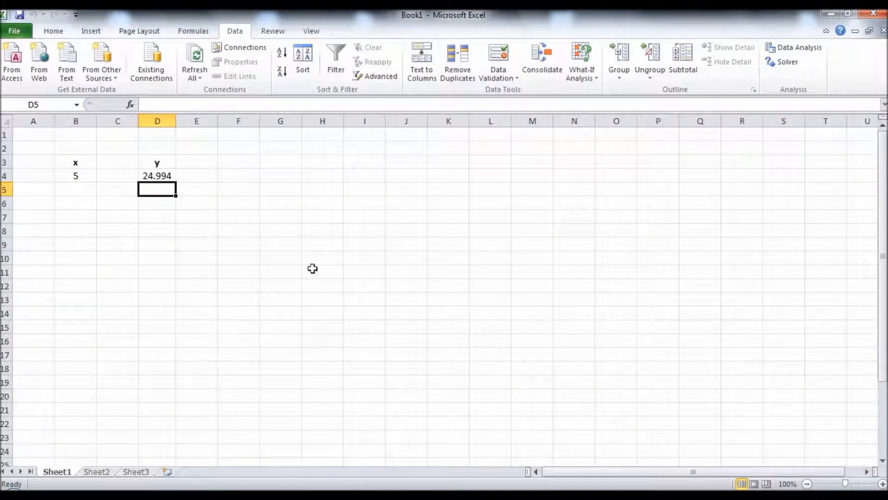
mouse_move(276, 235)
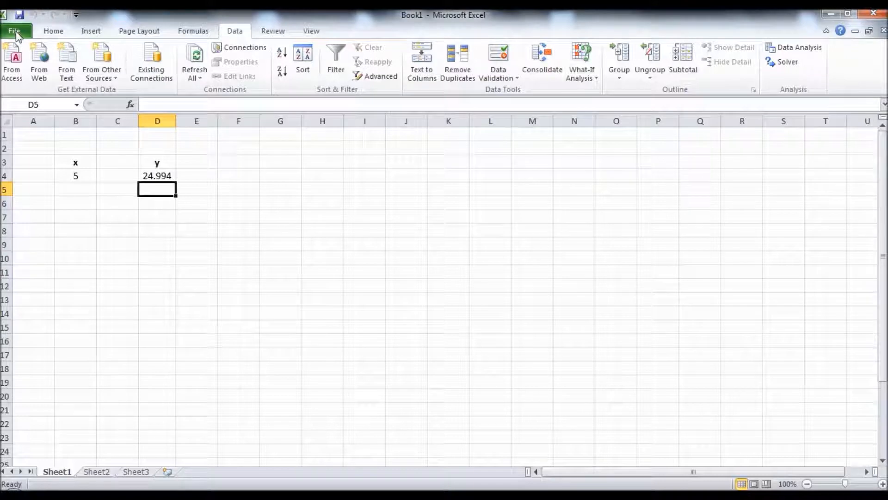
left_click(16, 31)
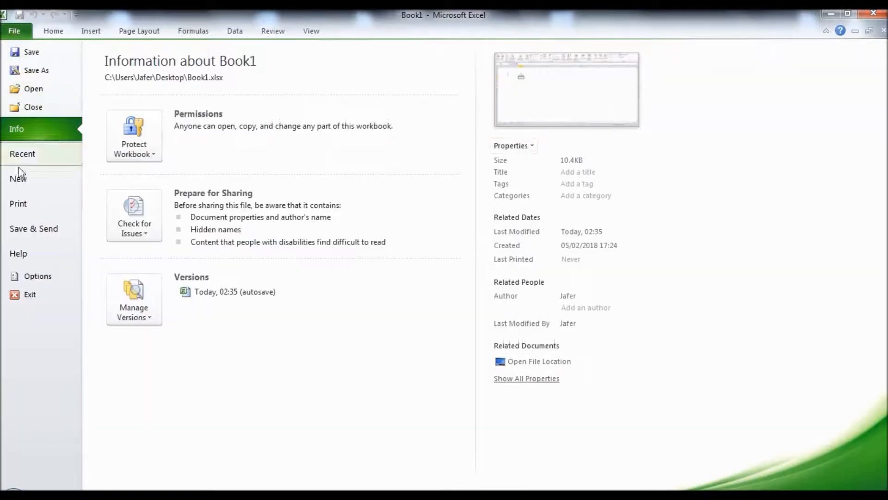
mouse_move(37, 276)
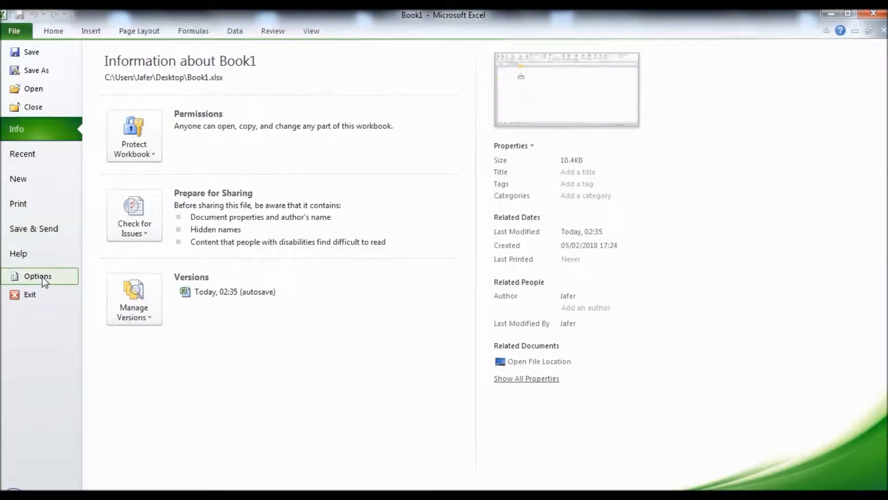
left_click(36, 275)
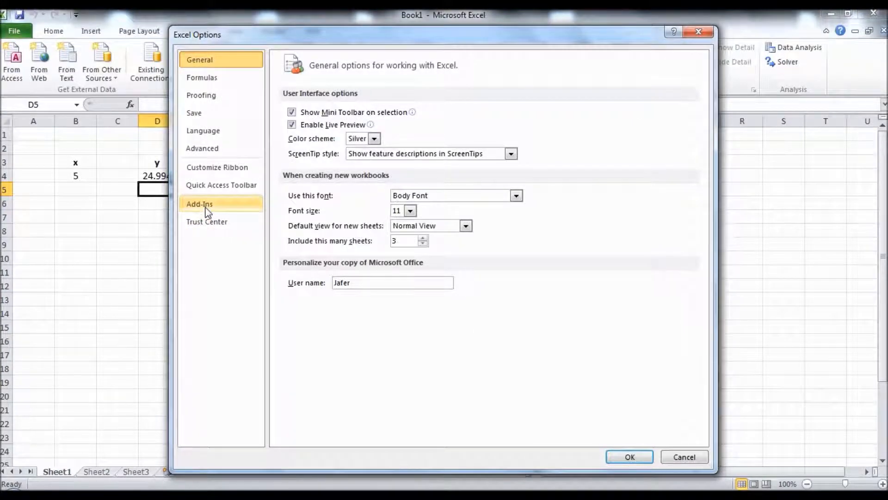
Select Solver Add-in under Add-Ins and confirm it stays enabled.
left_click(199, 204)
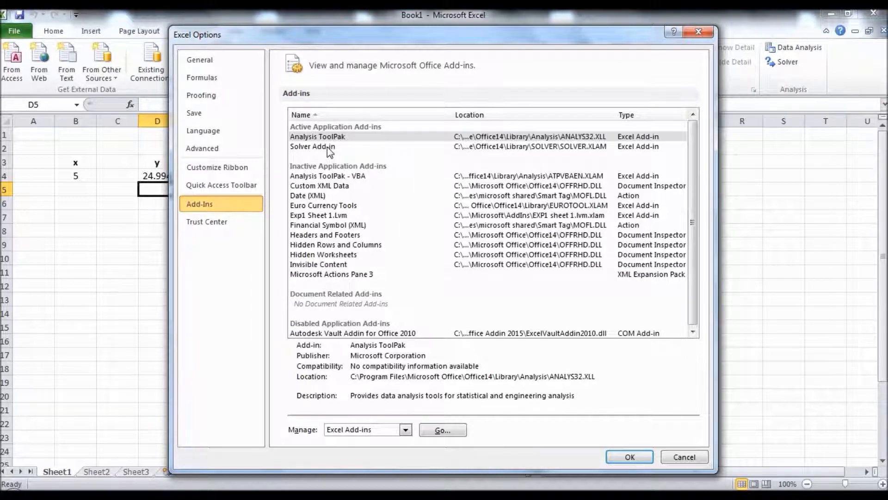
left_click(313, 146)
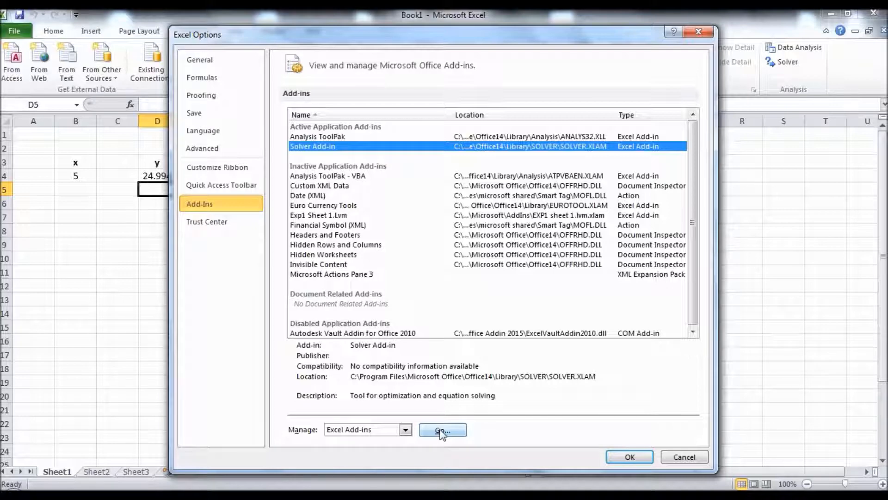
left_click(443, 429)
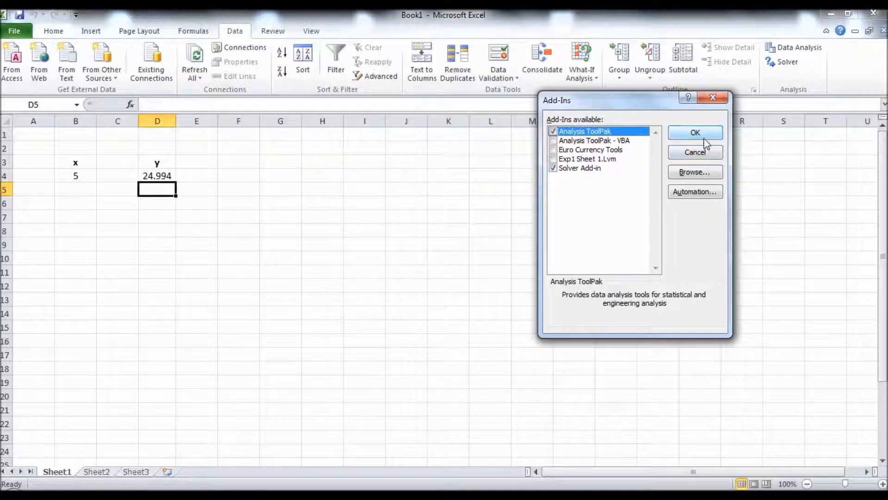
left_click(695, 133)
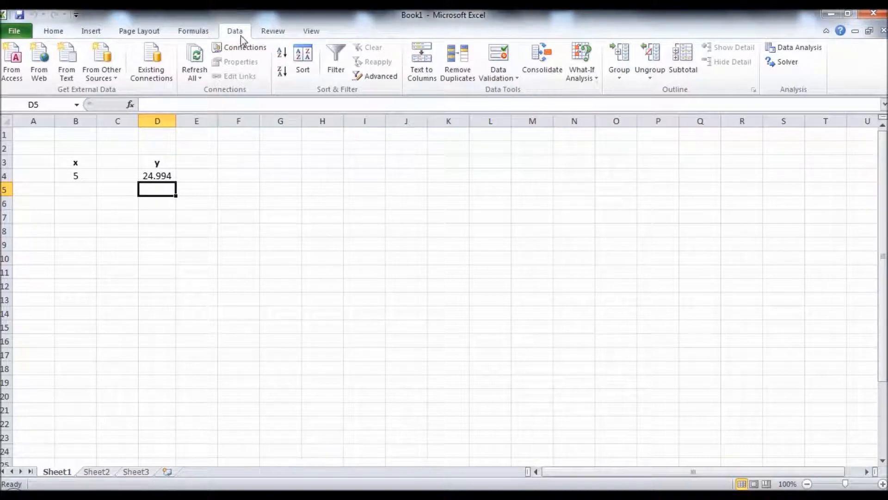
mouse_move(787, 63)
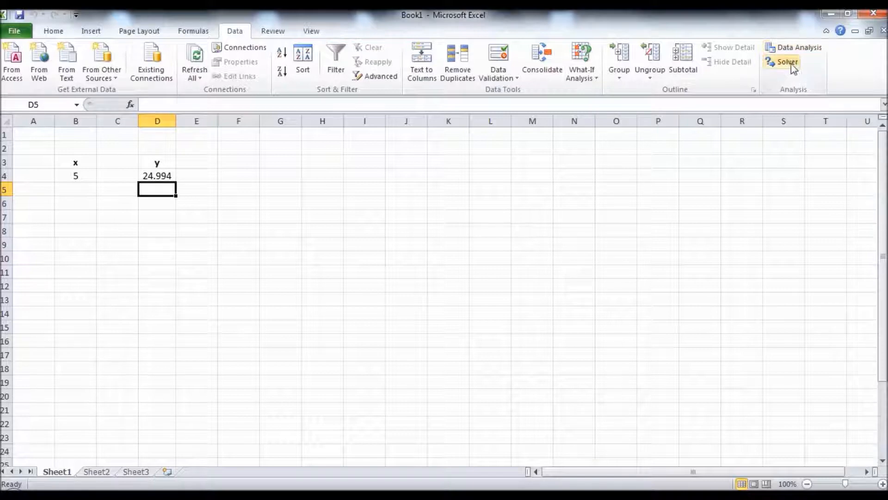
mouse_move(777, 151)
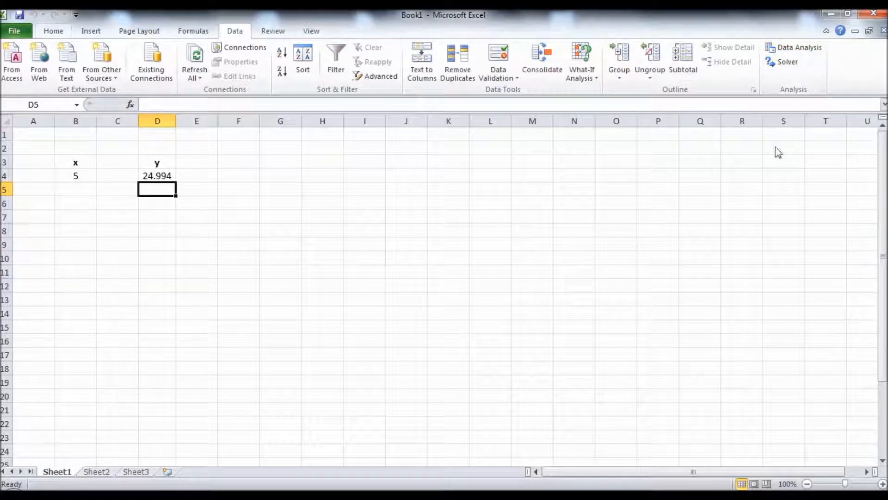
mouse_move(75, 201)
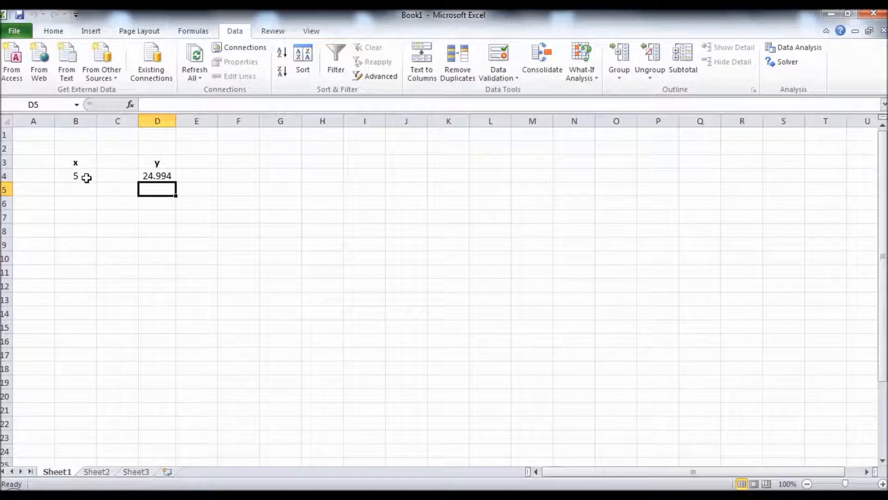
left_click(76, 176)
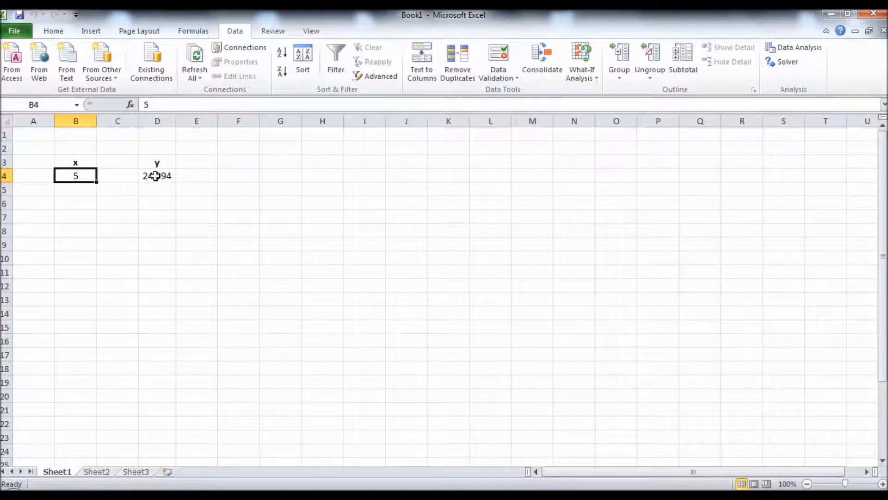
left_click(157, 176)
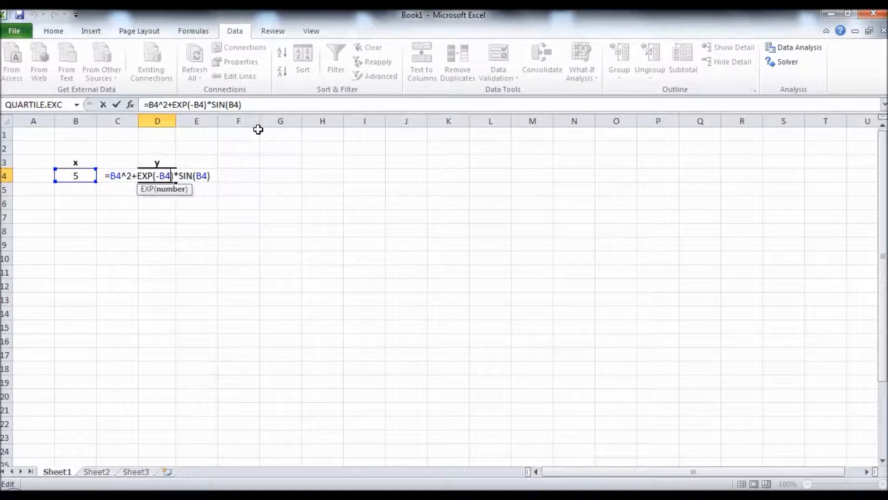
key("Enter")
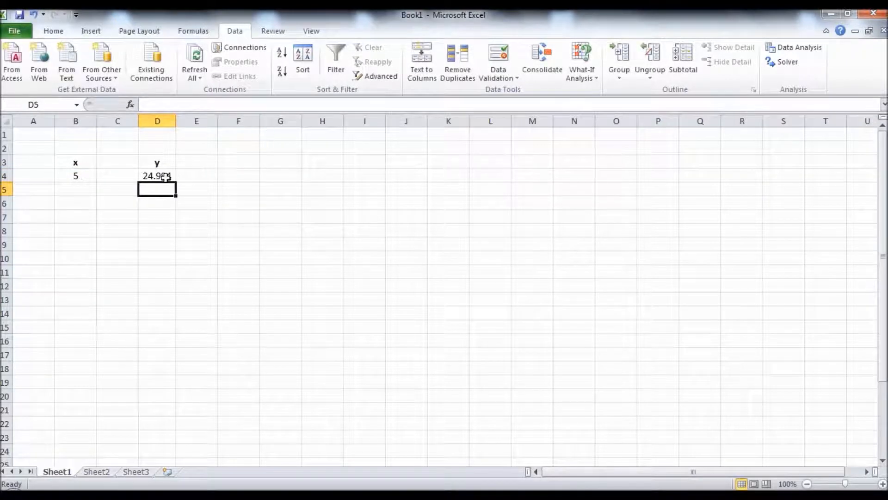
left_click(76, 176)
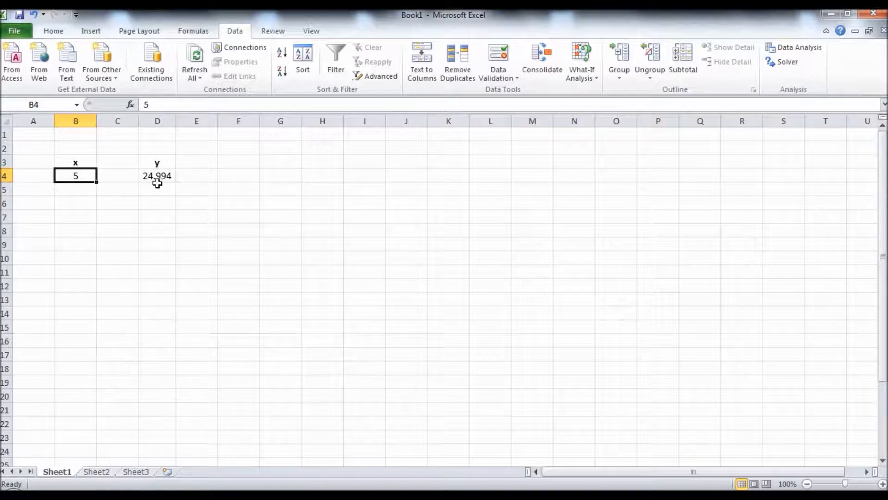
mouse_move(769, 55)
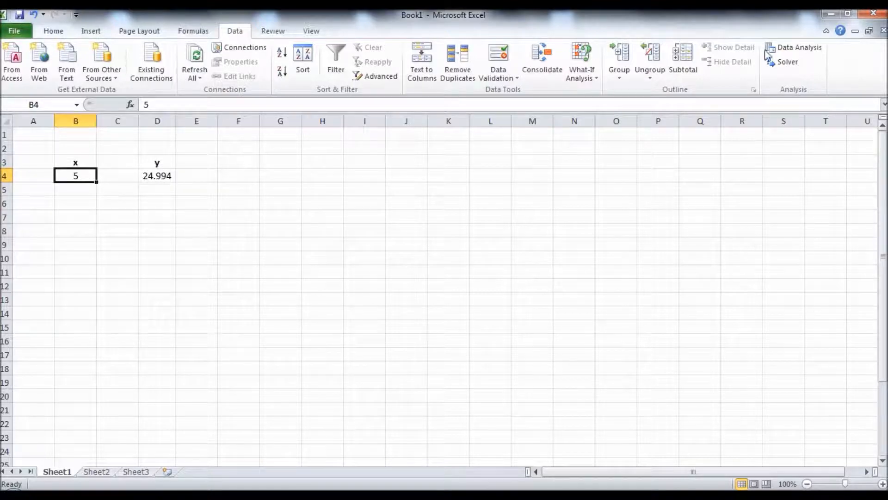
Launch Solver, minimising objective $D$4 by changing variable cell $B$4.
left_click(787, 62)
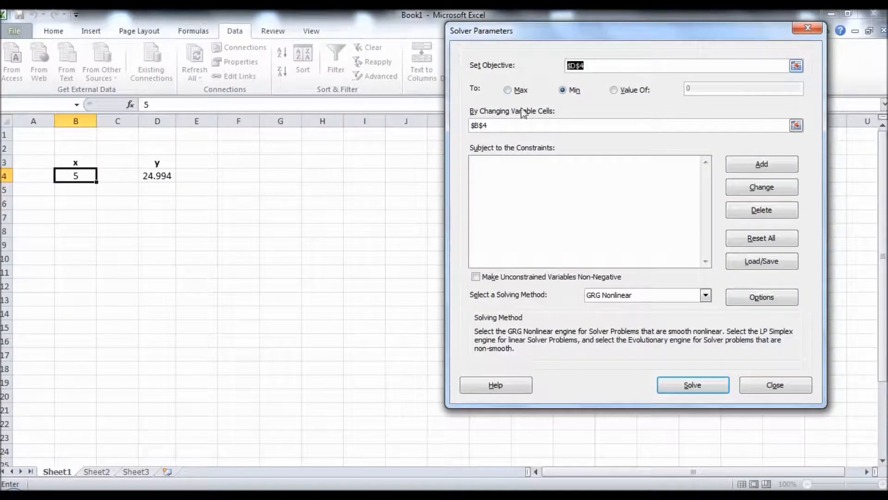
left_click(157, 175)
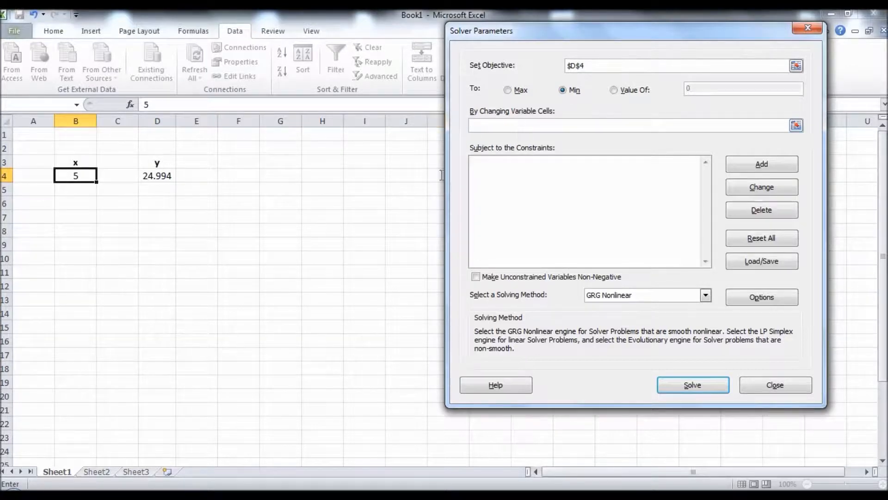
left_click(550, 126)
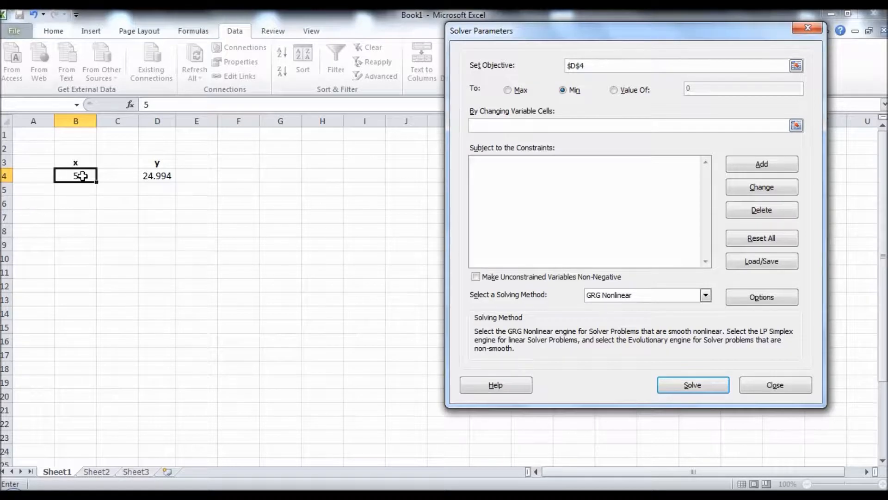
left_click(75, 175)
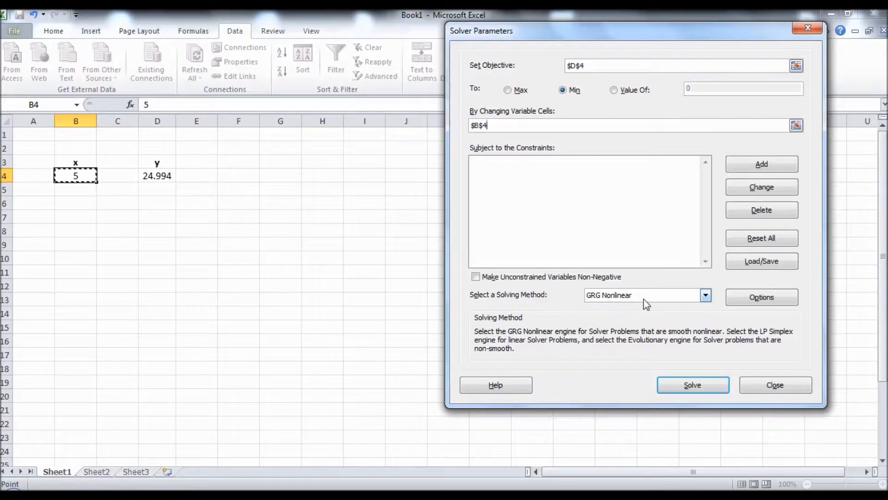
mouse_move(640, 366)
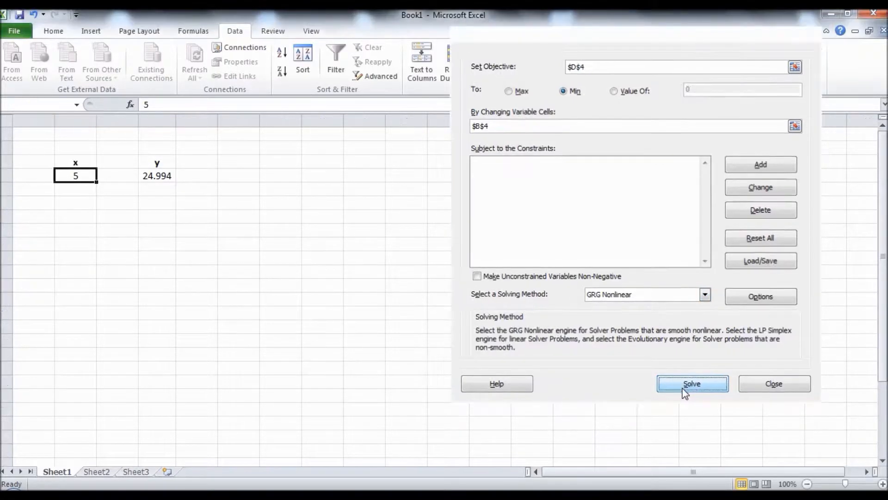
Solve, keep the solution, and check x = -1.9538 in B4 and y = -2.727 in D4.
left_click(693, 383)
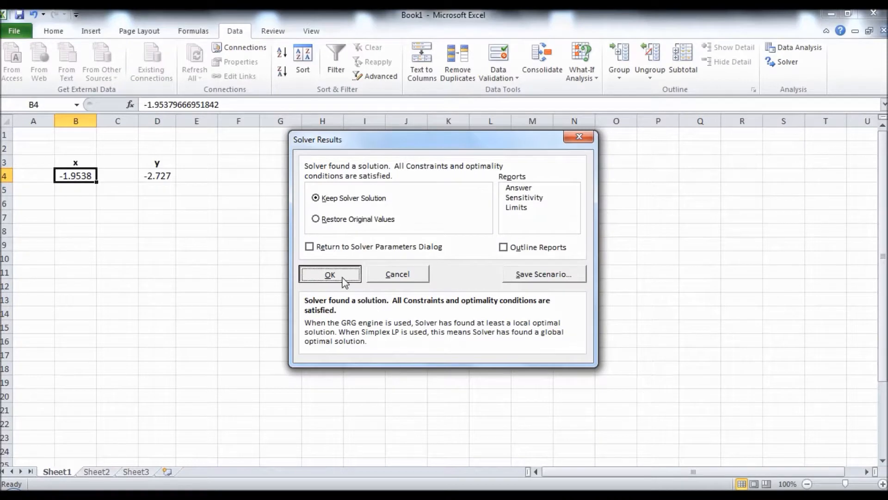
left_click(330, 274)
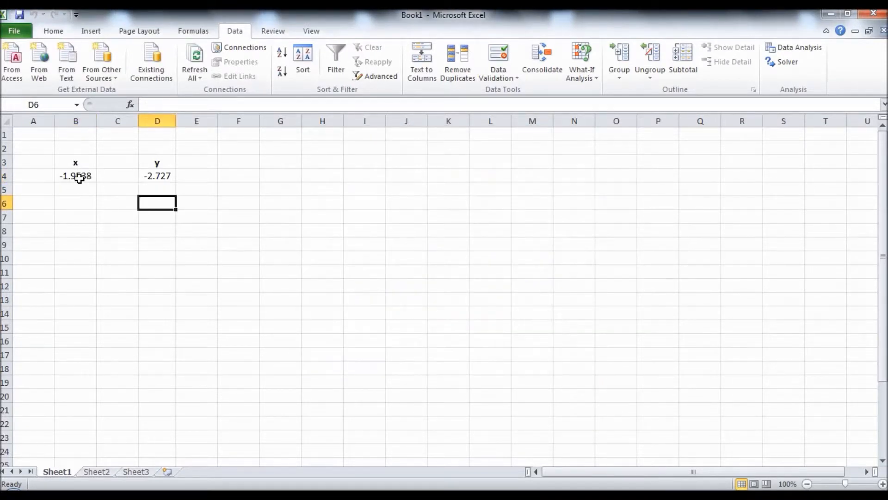
left_click(76, 176)
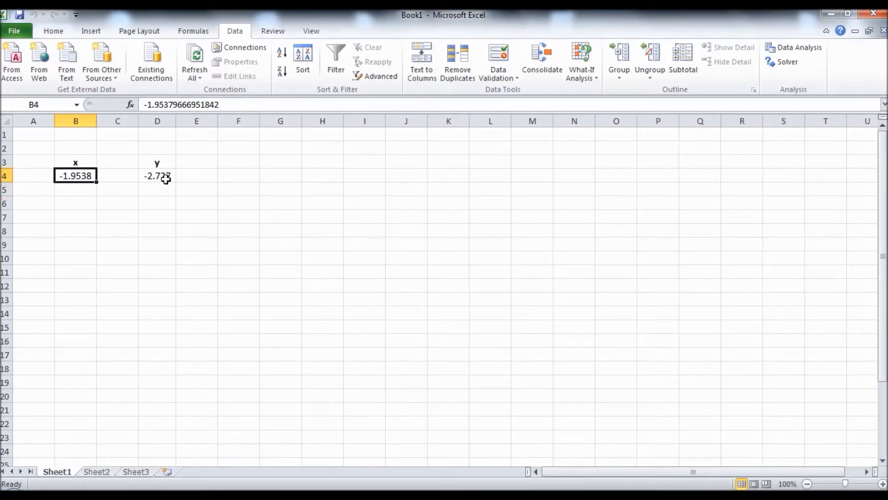
left_click(157, 175)
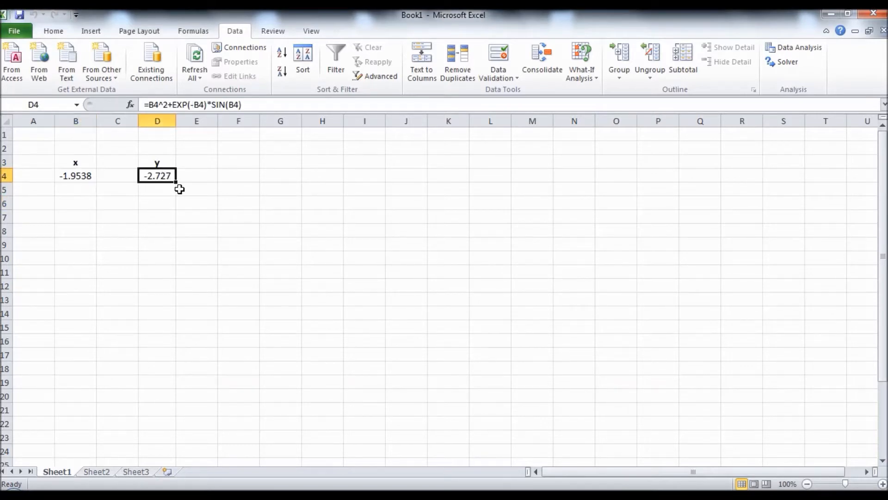